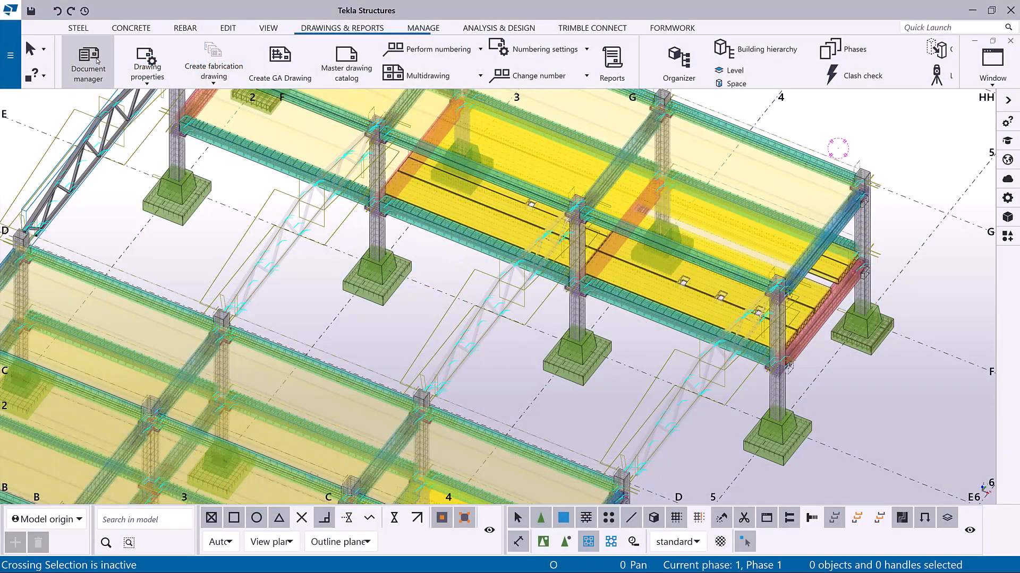
Step: Open the truss assembly drawing from the Document manager's assembly drawings
{"action": "left_click", "coordinate": [86, 62]}
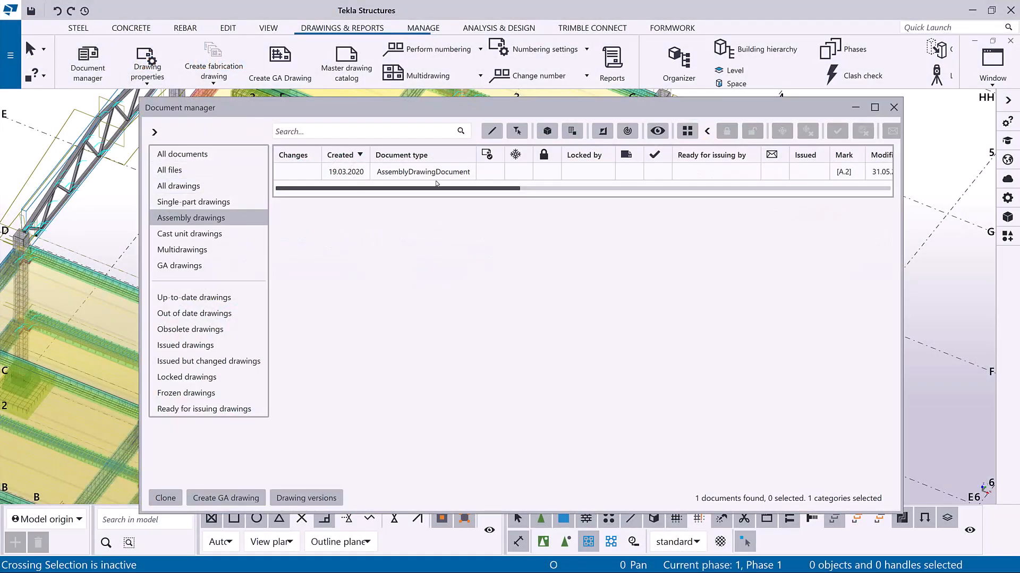
{"action": "double_click", "coordinate": [423, 172]}
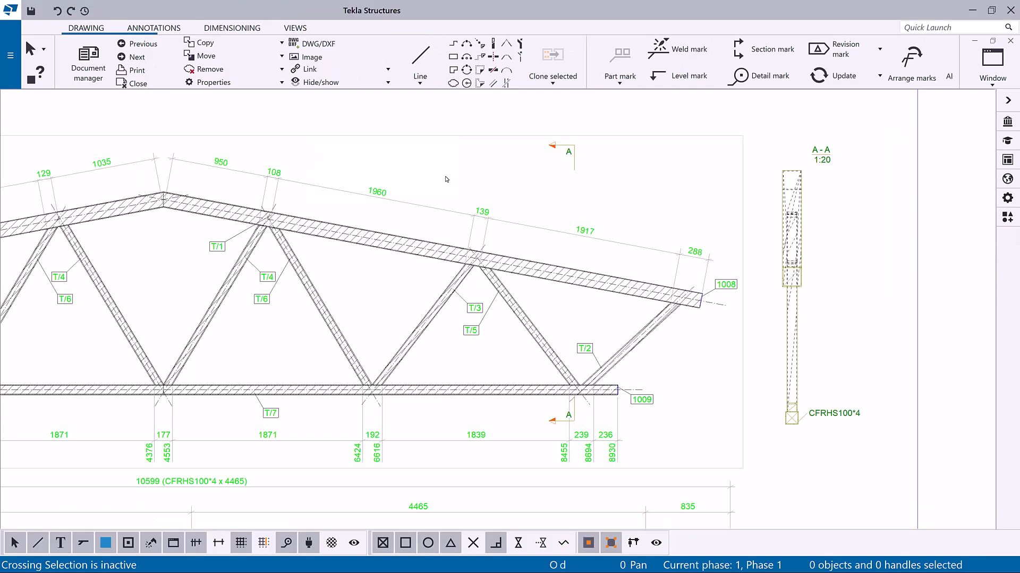
{"action": "mouse_move", "coordinate": [201, 121]}
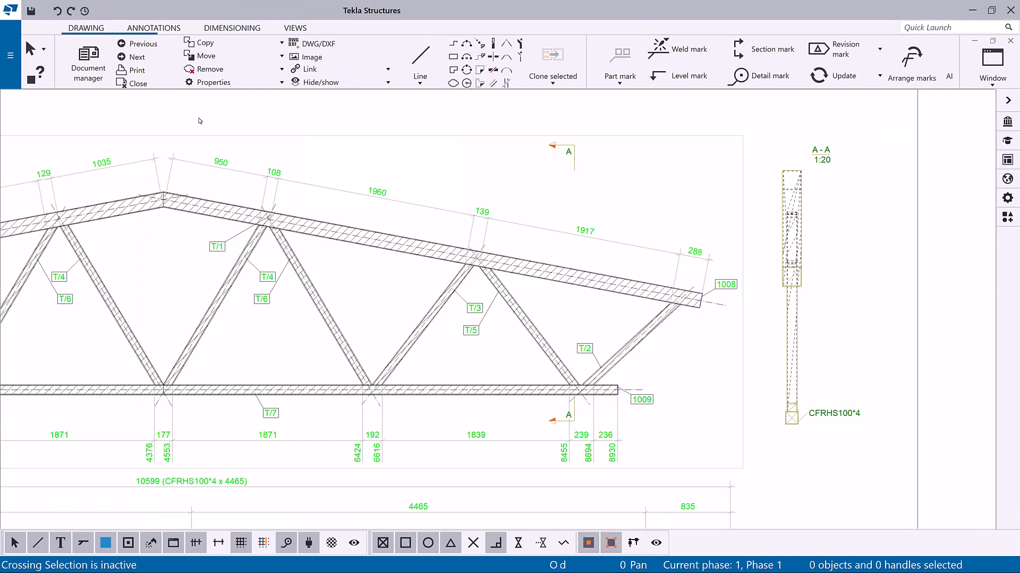
Step: Show the Note choices on the Annotations tools
{"action": "left_click", "coordinate": [153, 27]}
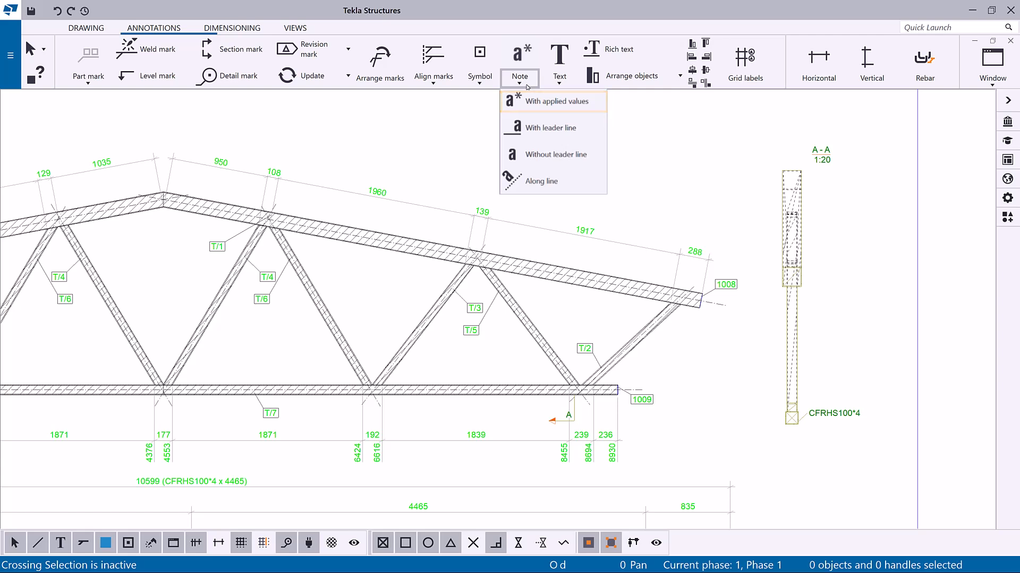
{"action": "mouse_move", "coordinate": [553, 128]}
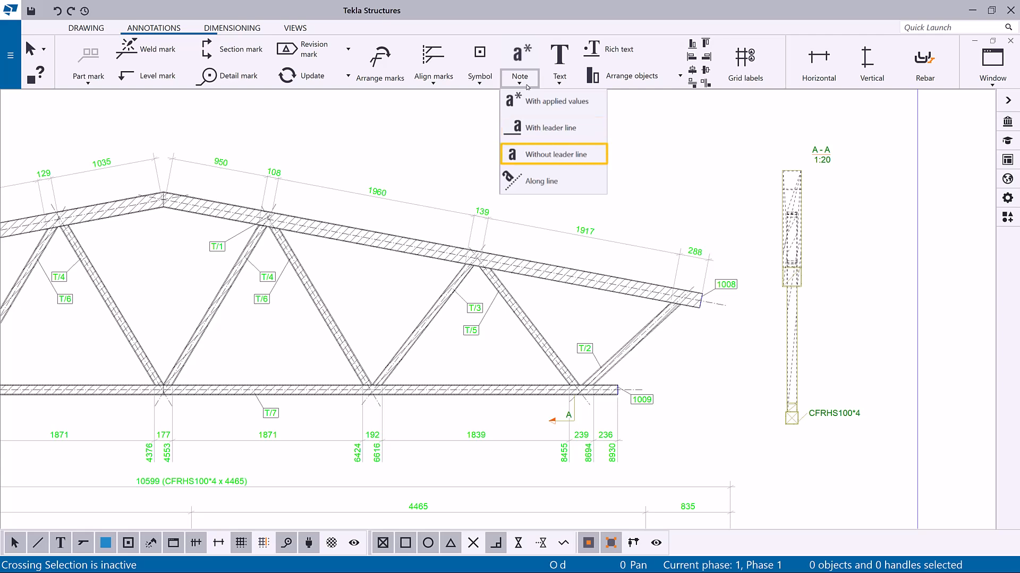
{"action": "mouse_move", "coordinate": [527, 87]}
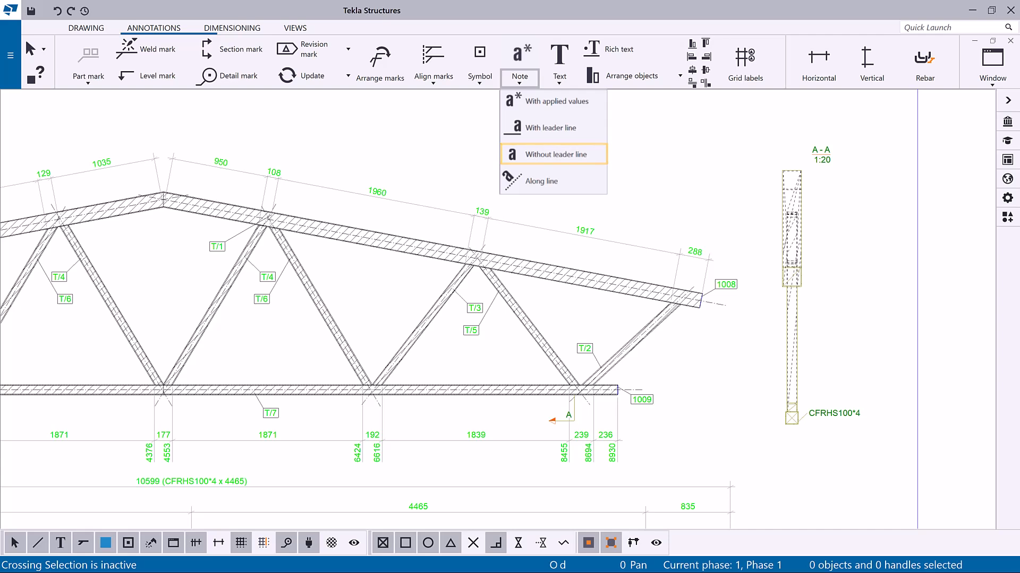
{"action": "mouse_move", "coordinate": [552, 181]}
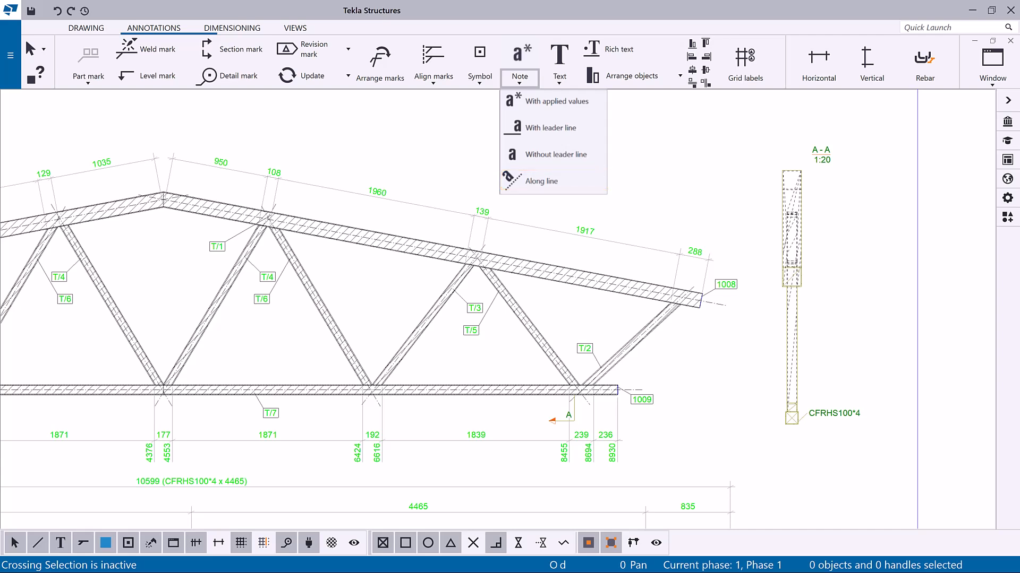
Step: Start an associative Part note whose content reads Part position and Profile, then Name on a second line
{"action": "left_click", "coordinate": [549, 101]}
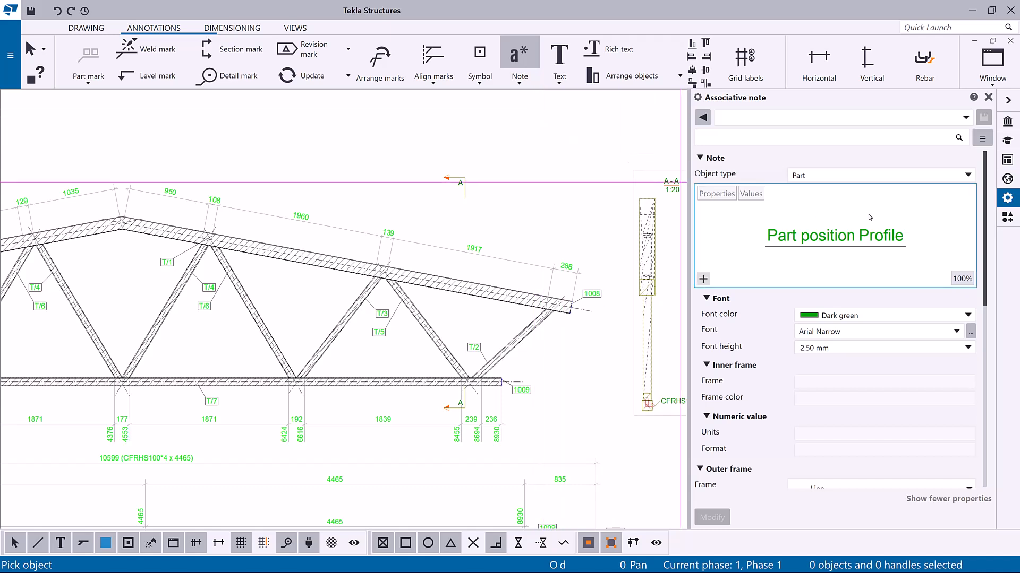
{"action": "left_click", "coordinate": [969, 175]}
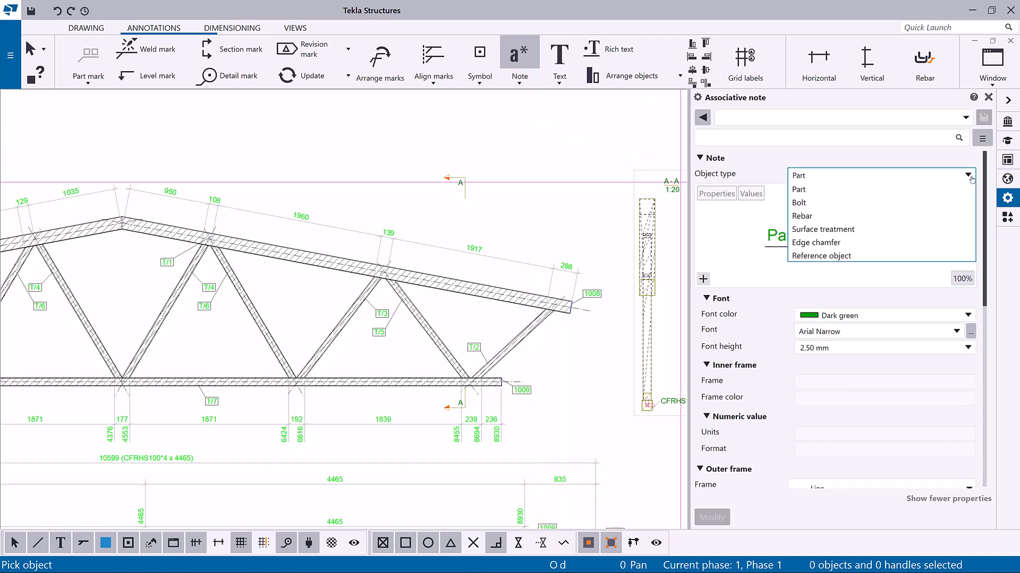
{"action": "left_click", "coordinate": [798, 189]}
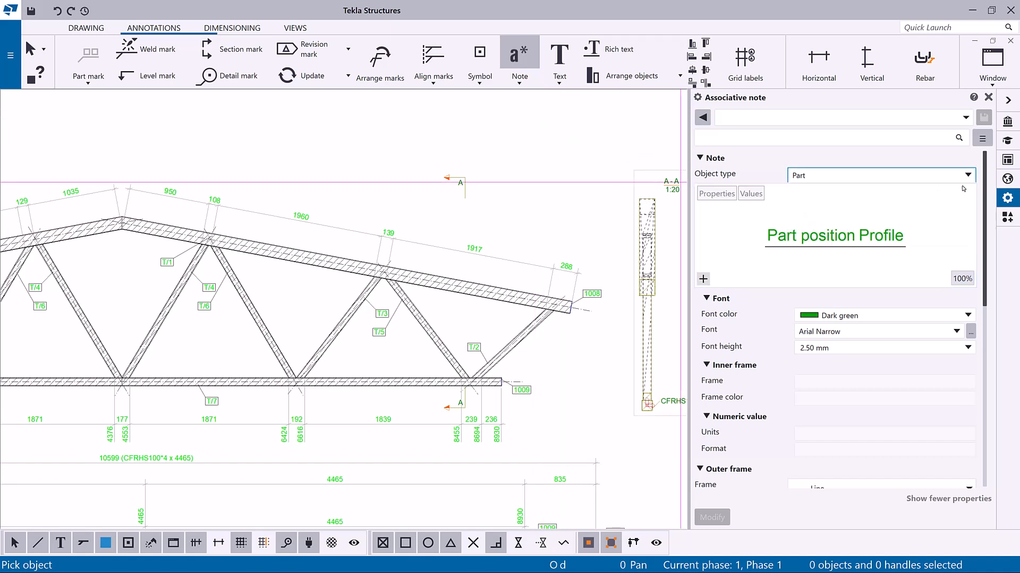
{"action": "left_click", "coordinate": [703, 279]}
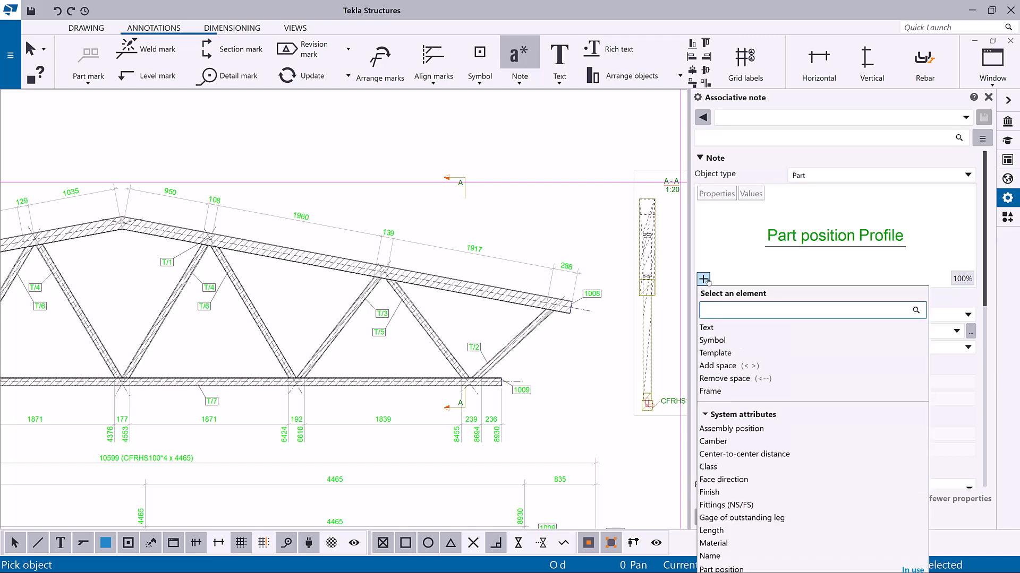
{"action": "type", "text": "leng"}
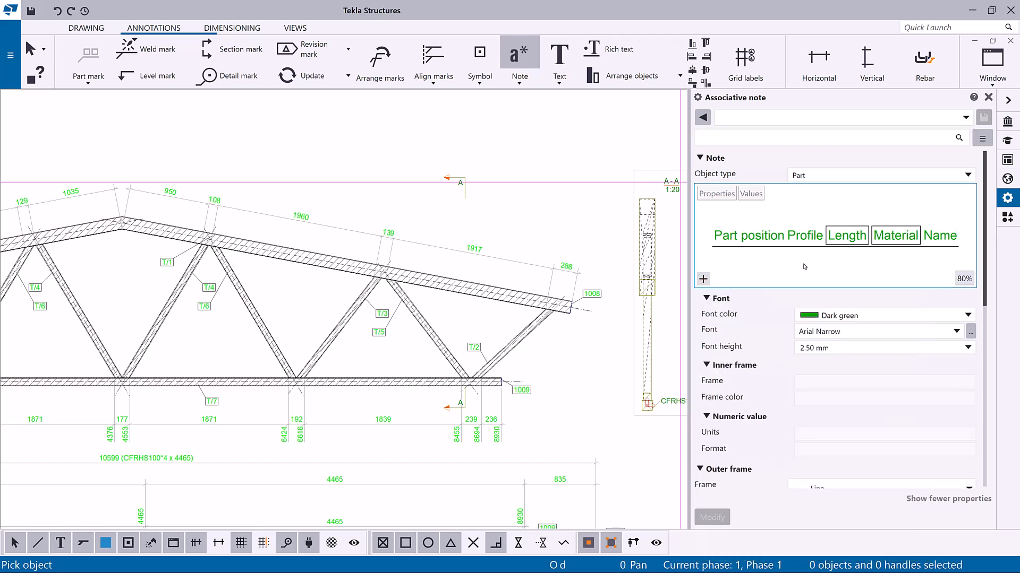
{"action": "left_click", "coordinate": [847, 236]}
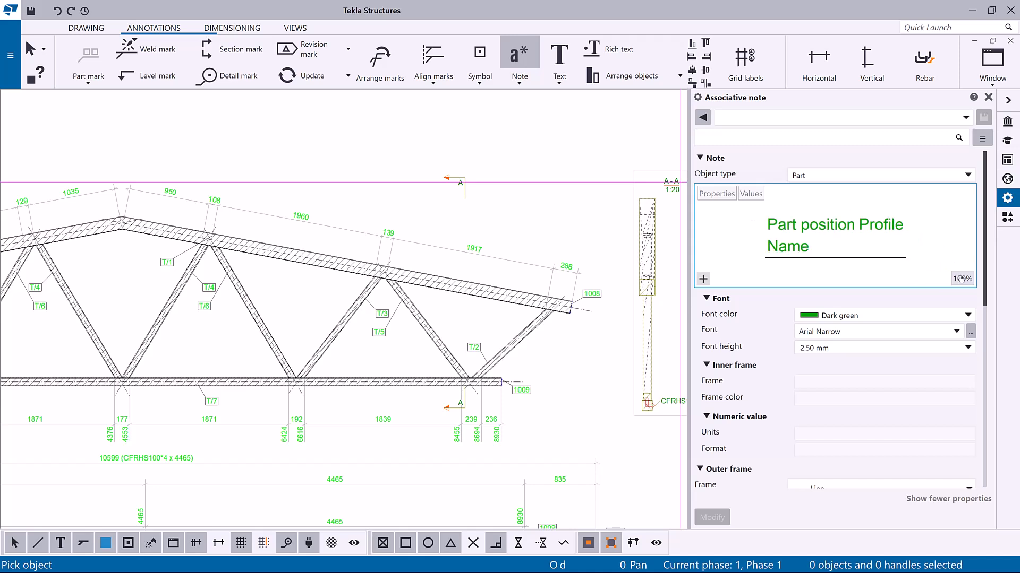
Step: Set the note's font colour to Blue so it labels the diagonal as T/6 CFRHS80*4 VERTICAL
{"action": "left_click", "coordinate": [969, 315]}
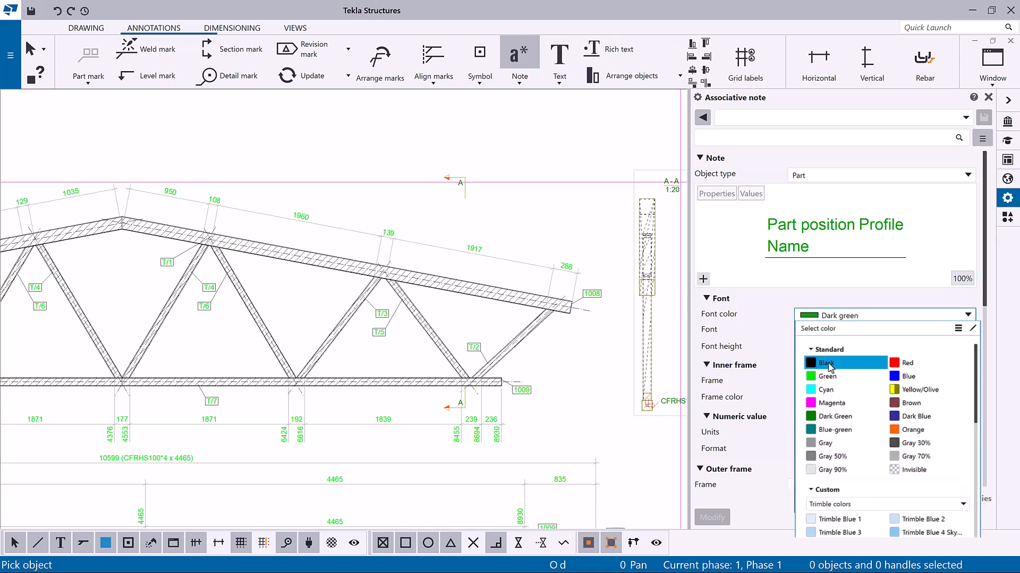
{"action": "left_click", "coordinate": [904, 376]}
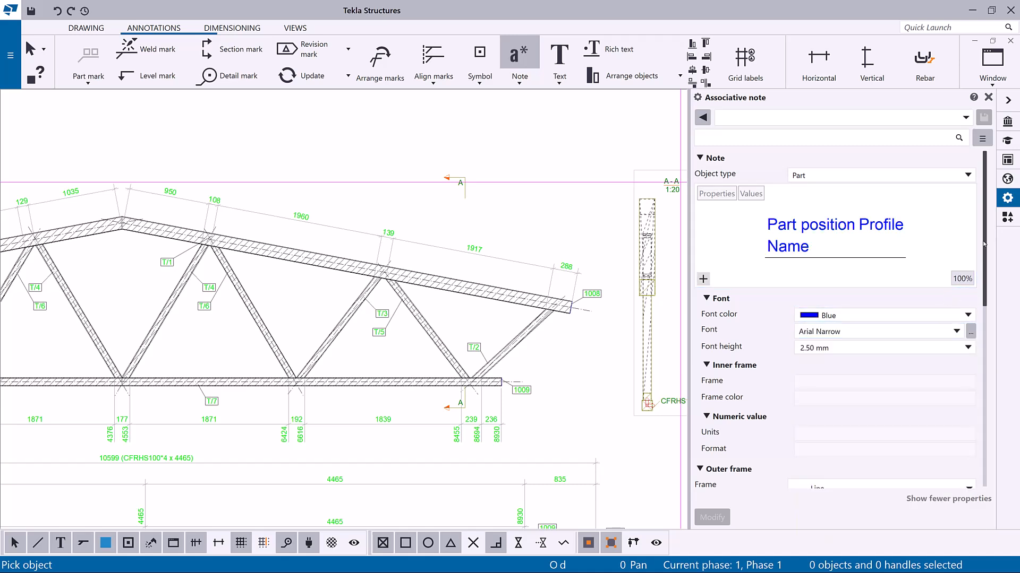
{"action": "scroll", "scroll_direction": "down", "scroll_amount": 3}
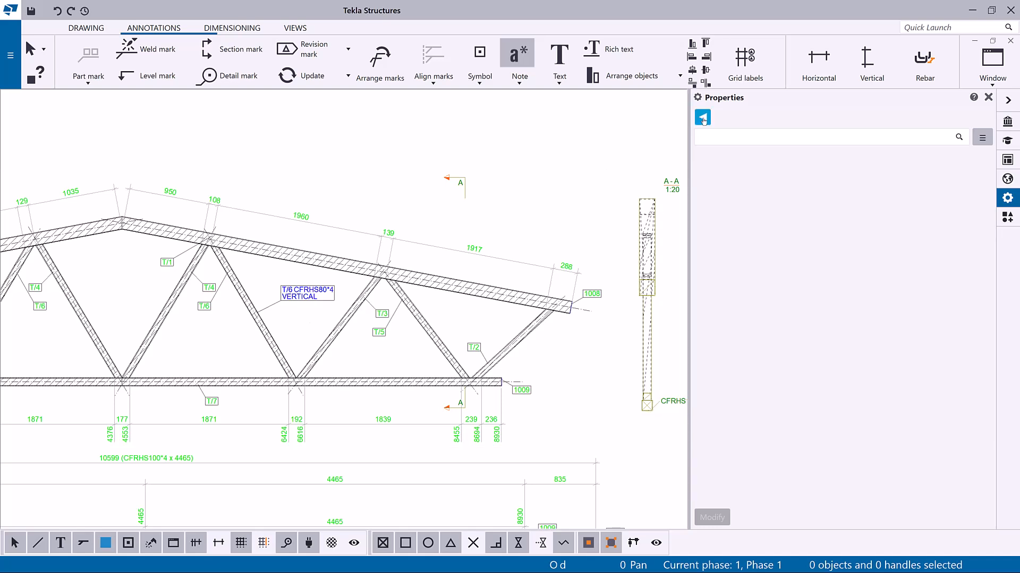
Step: Set an associative note to Profile and Name in orange and label another diagonal CFRHS80*4 DIAGONAL
{"action": "left_click", "coordinate": [702, 117]}
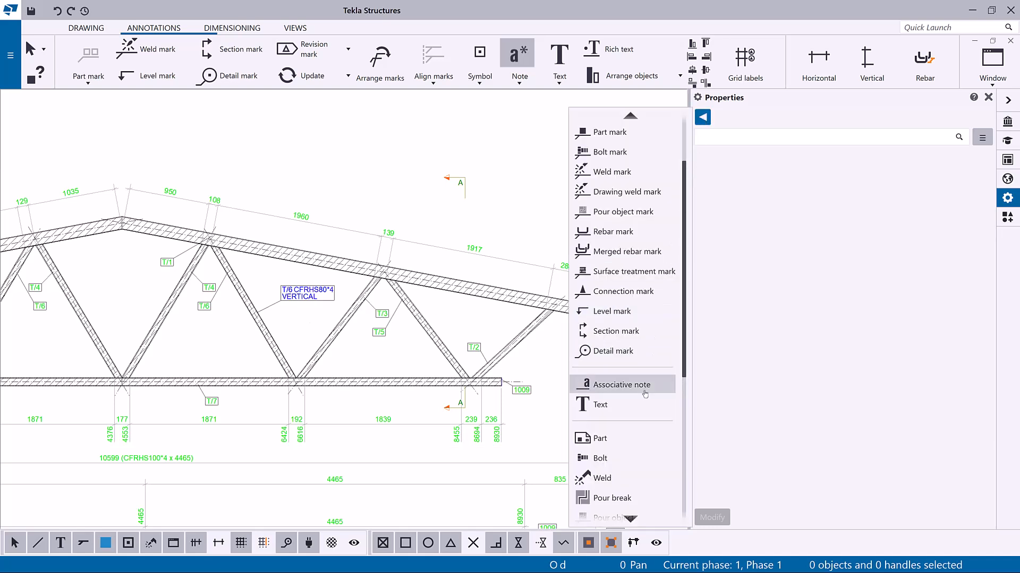
{"action": "left_click", "coordinate": [612, 384]}
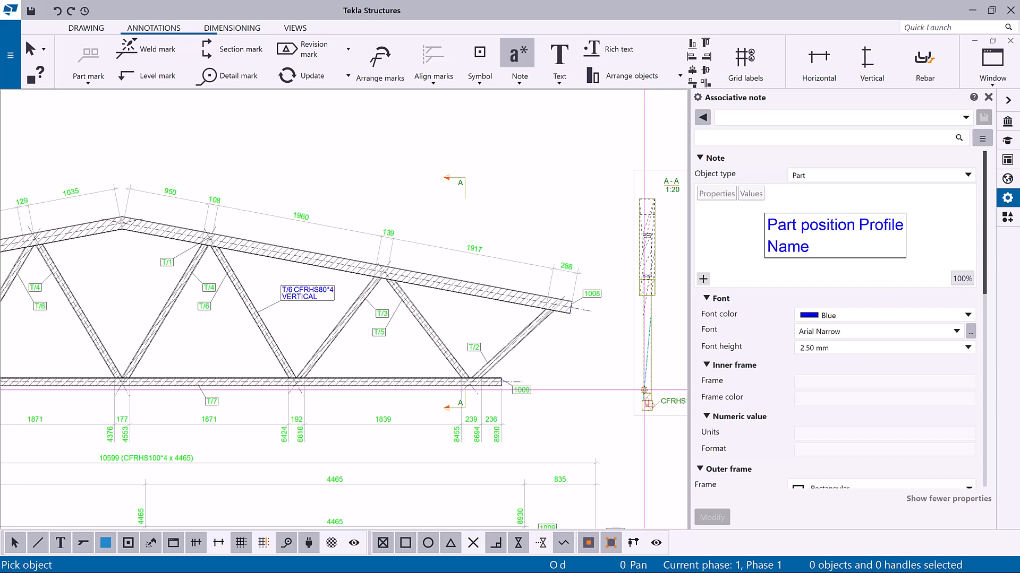
{"action": "left_click", "coordinate": [786, 245]}
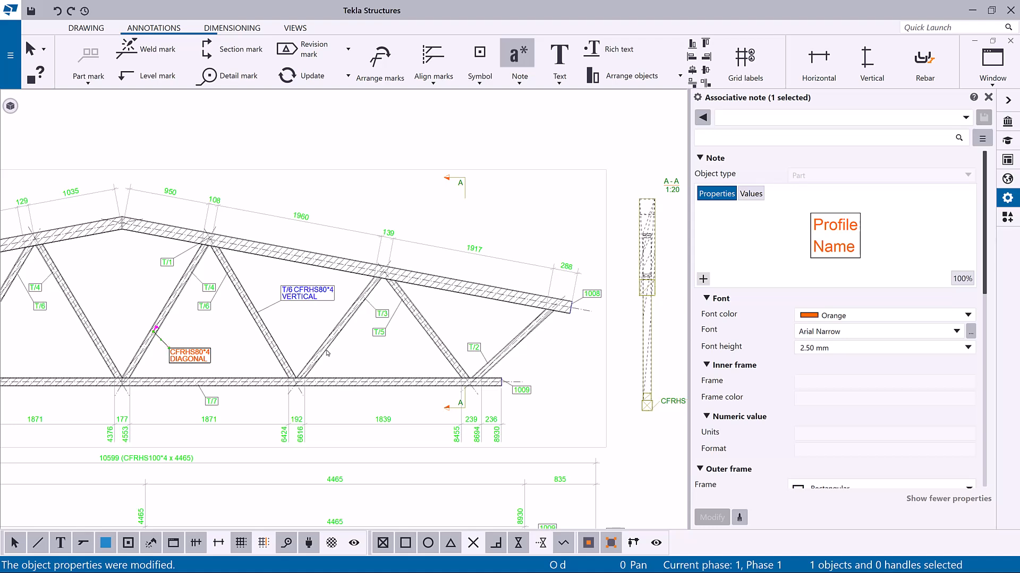
{"action": "right_click", "coordinate": [328, 348]}
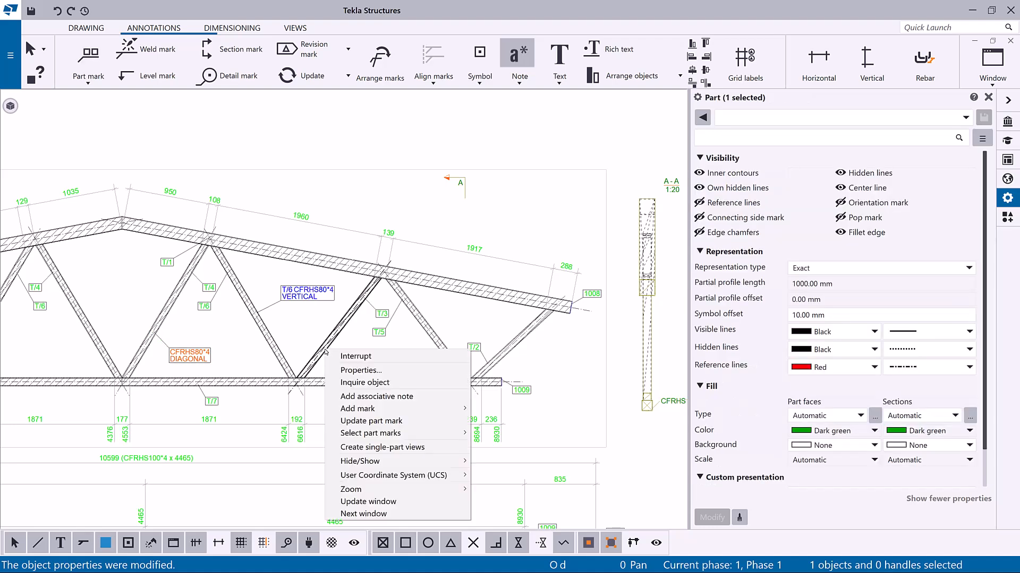